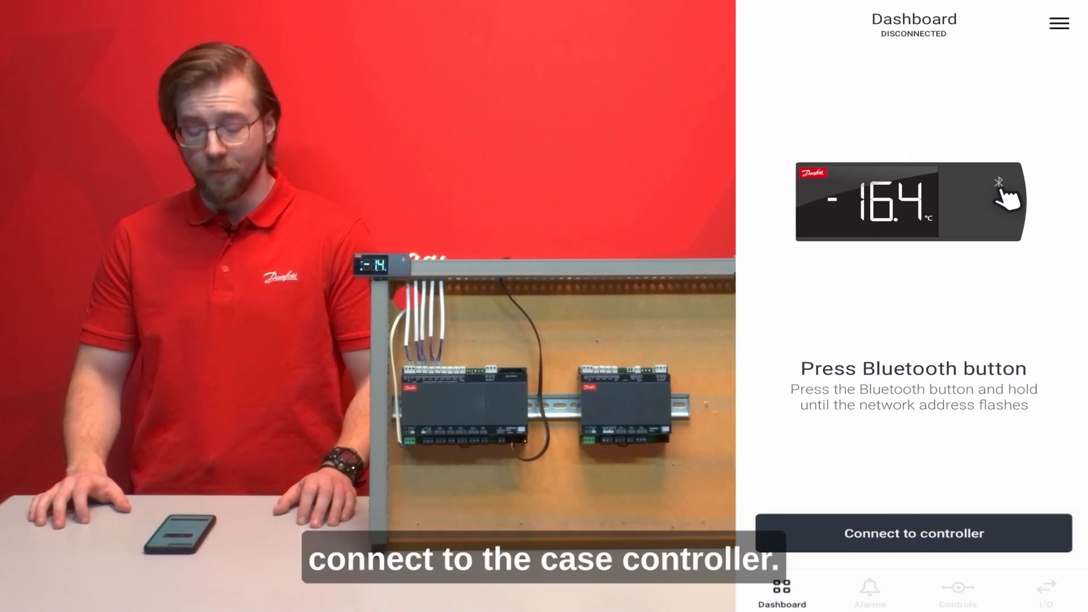
# Connect the phone to the case controller from the Dashboard
pyautogui.click(912, 534)
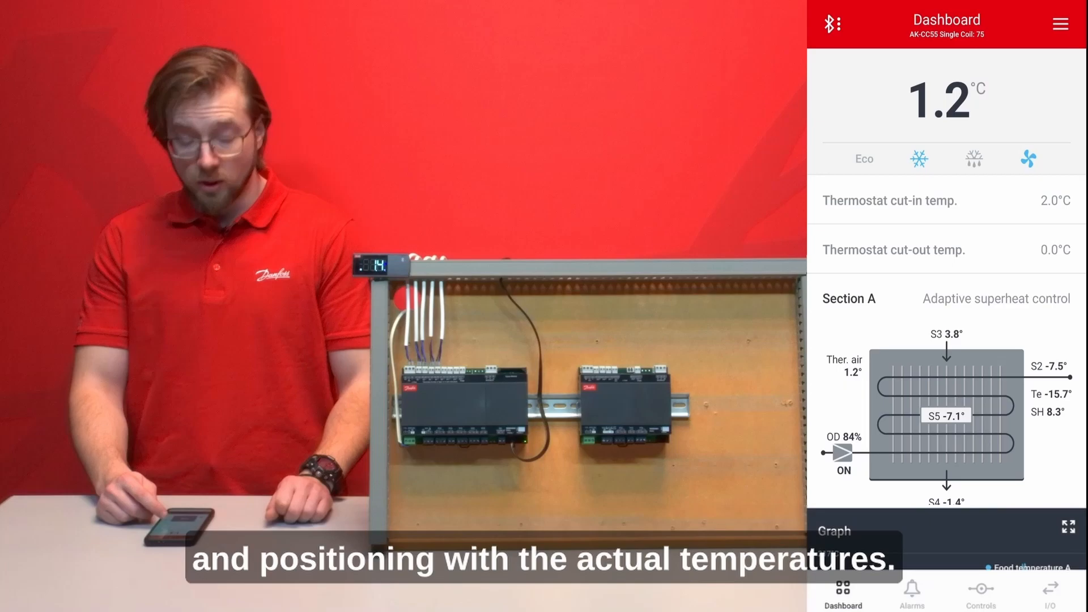
pyautogui.scroll(-3)
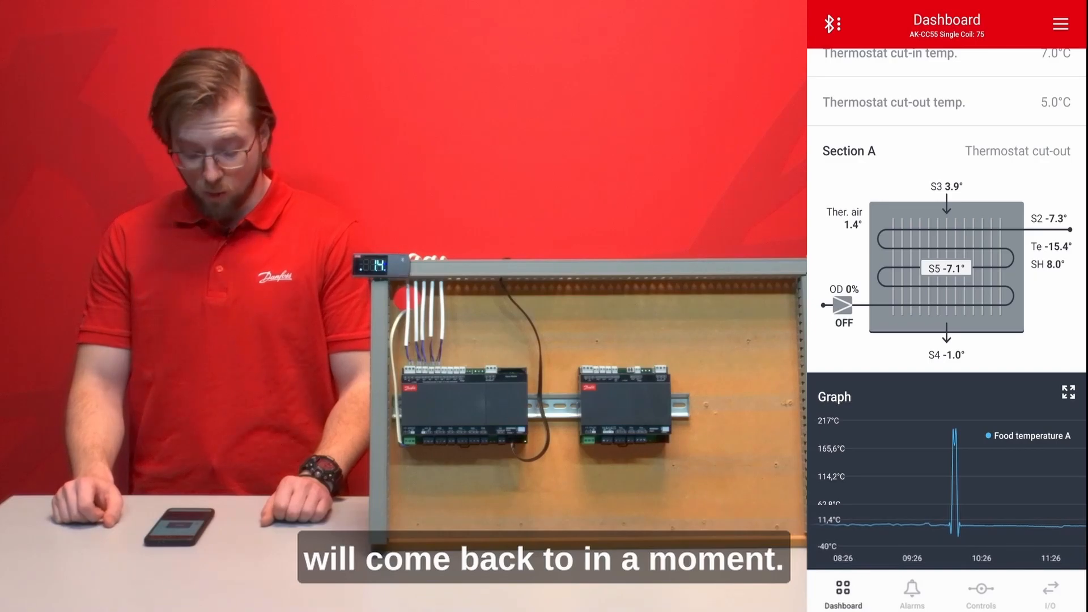
# Review active and cleared alarms and read the Max defrost time exceeded A details with troubleshooting tips
pyautogui.click(911, 591)
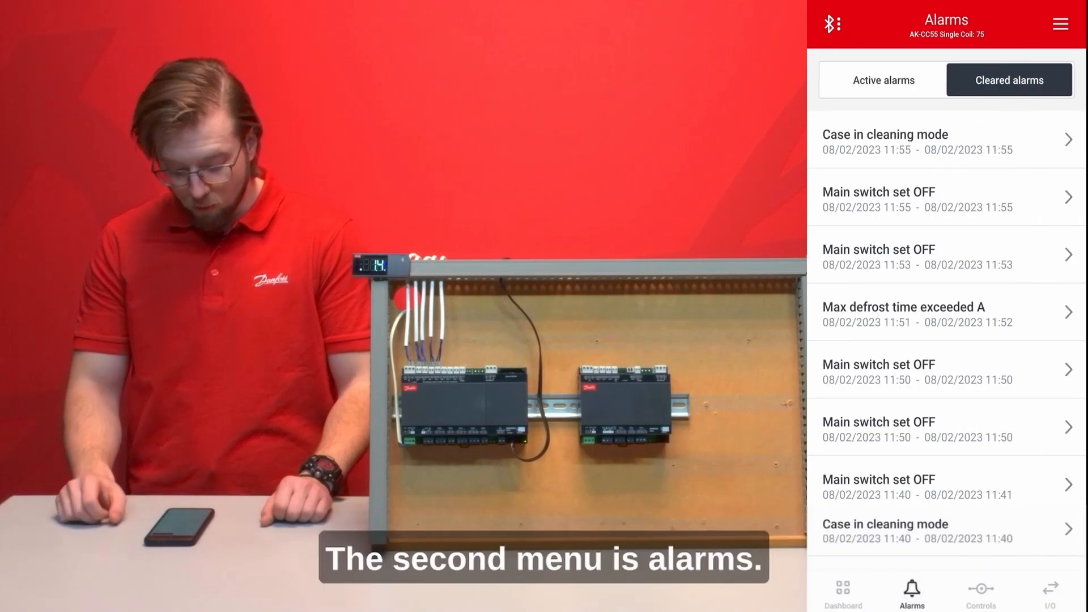
pyautogui.click(882, 80)
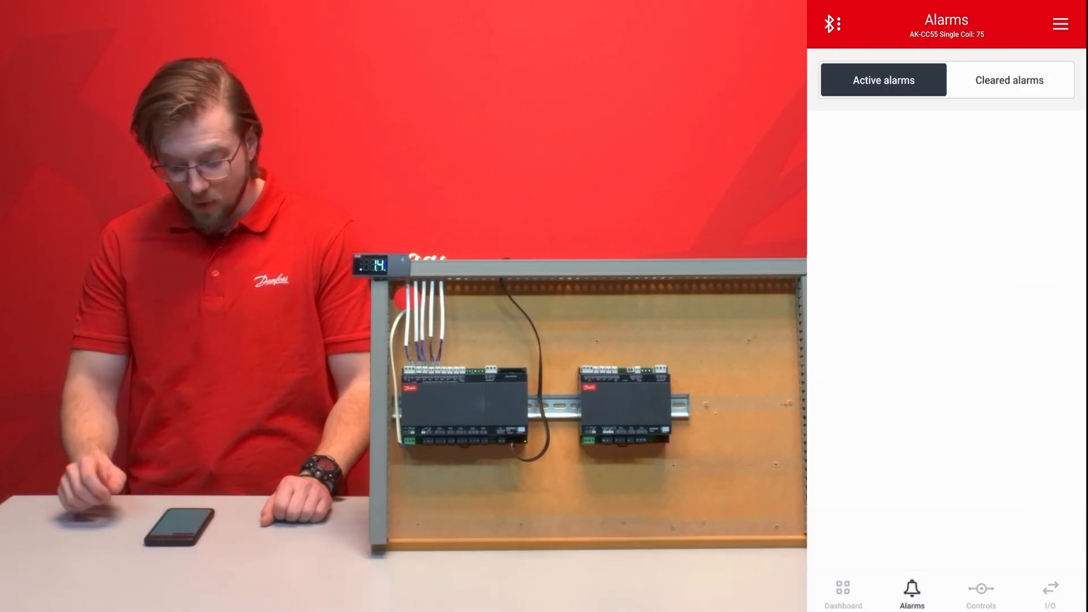
pyautogui.click(1008, 79)
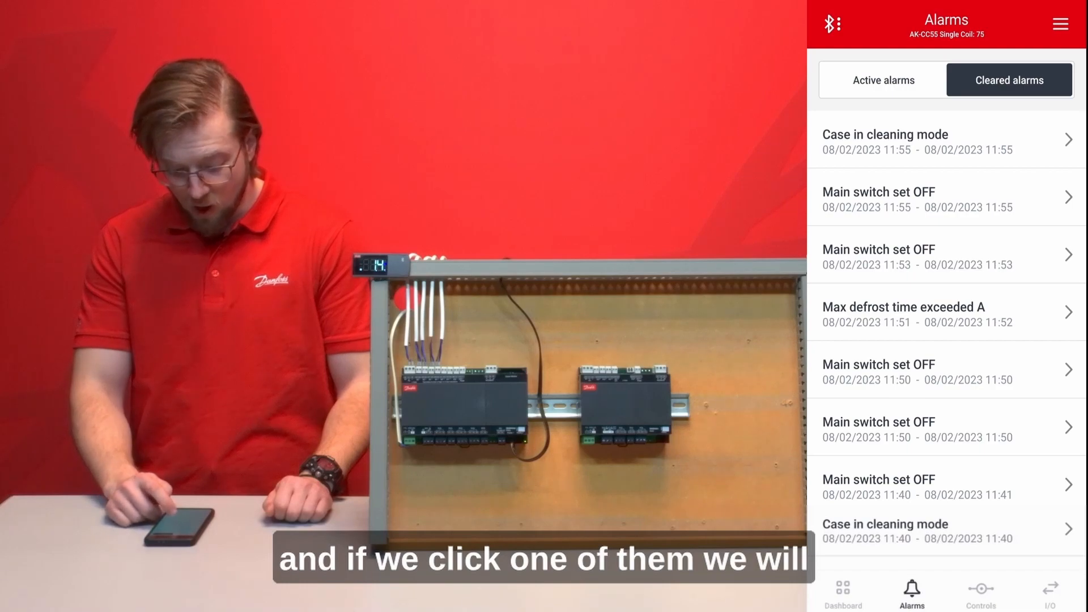
pyautogui.click(902, 313)
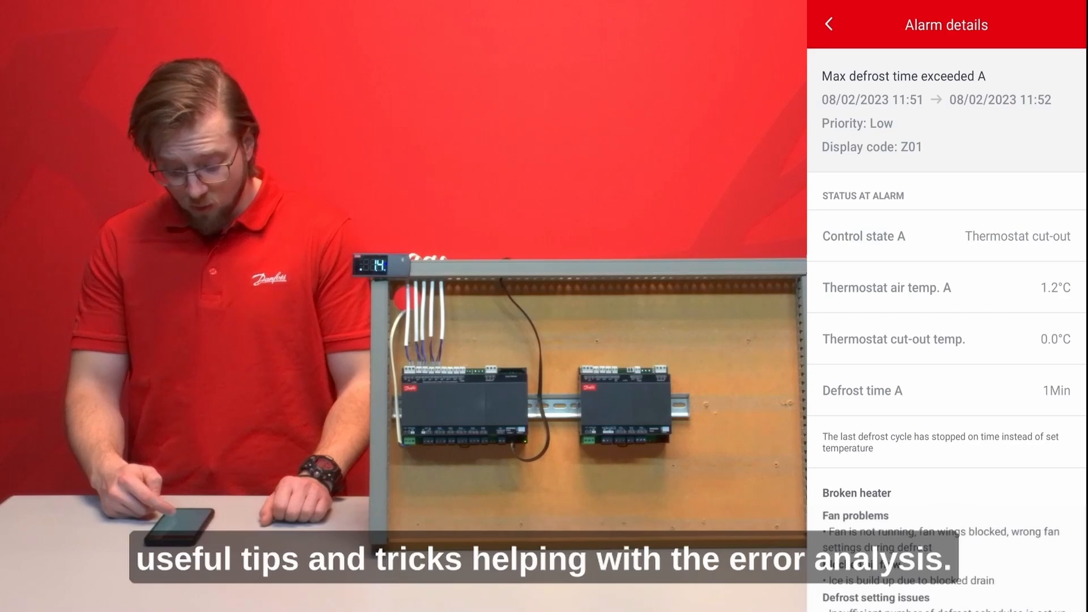
pyautogui.scroll(-3)
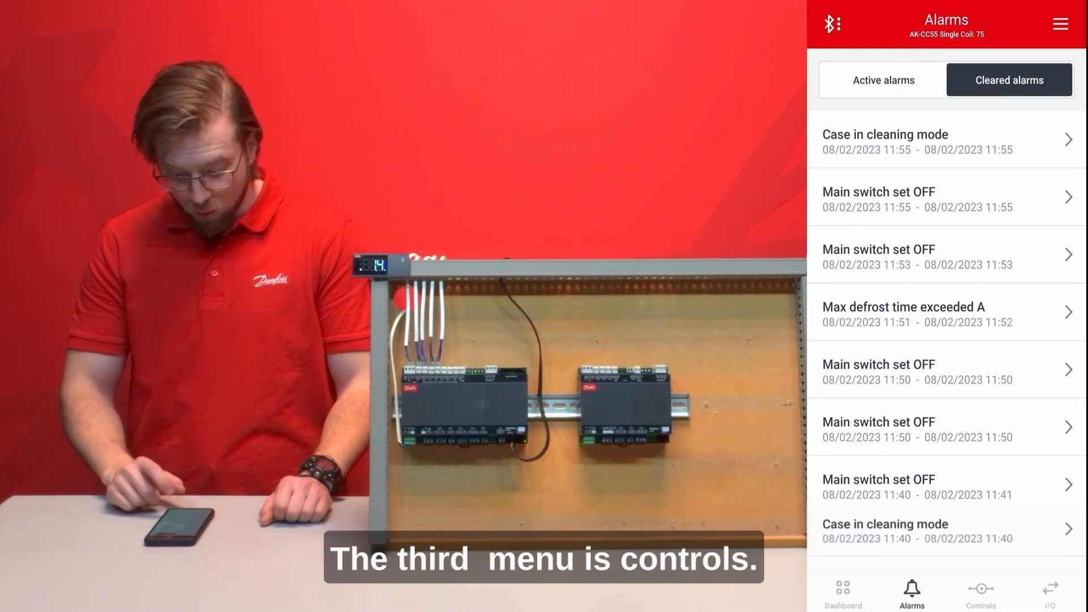
# In Controls, stop and restart the main switch and put the case into cleaning mode
pyautogui.click(979, 591)
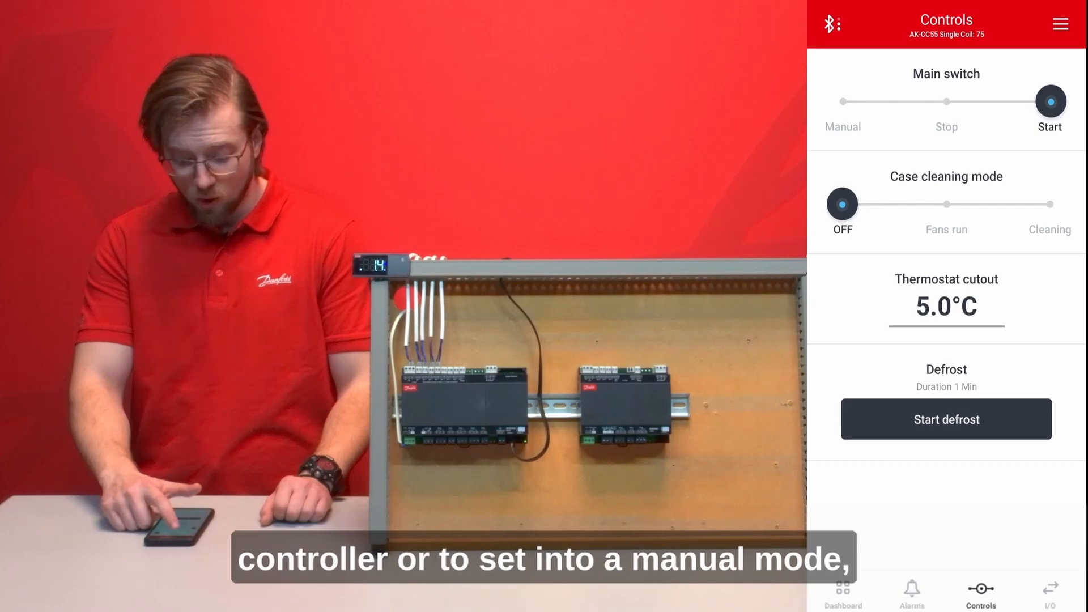
pyautogui.click(945, 103)
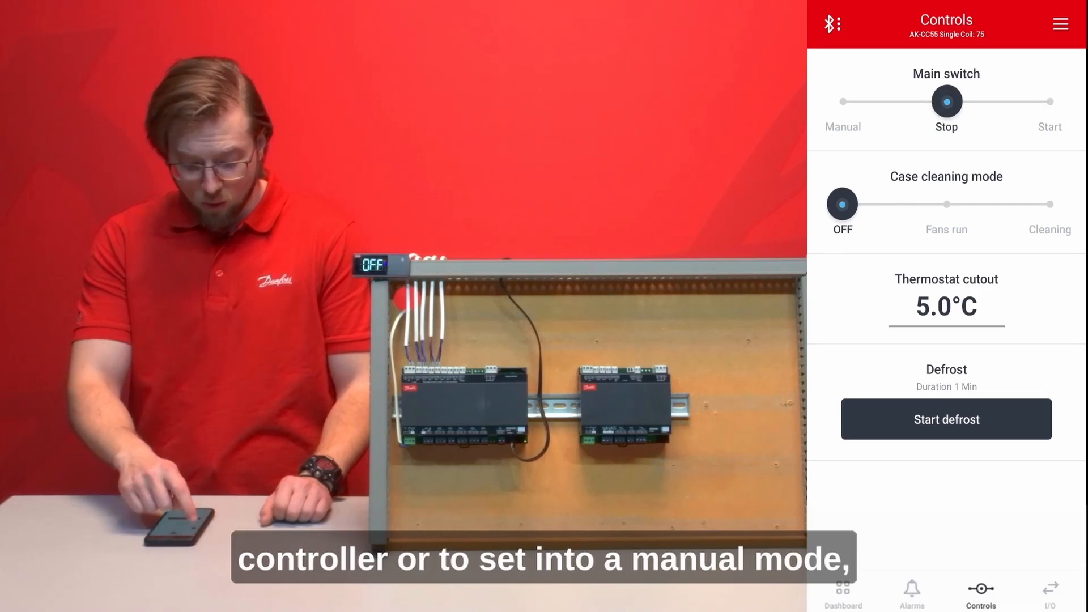
pyautogui.click(842, 101)
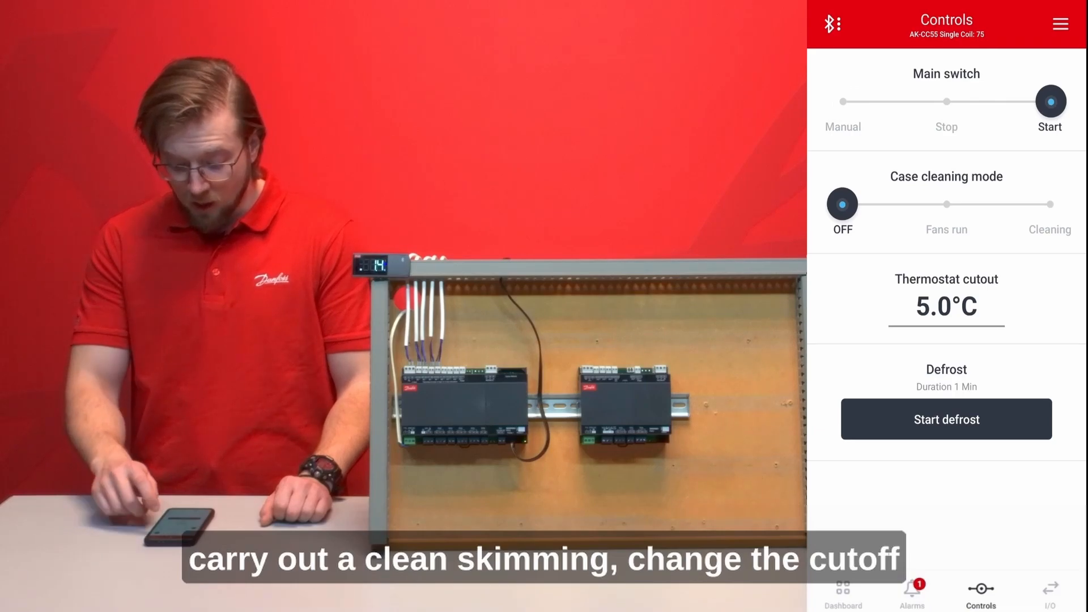
pyautogui.click(945, 202)
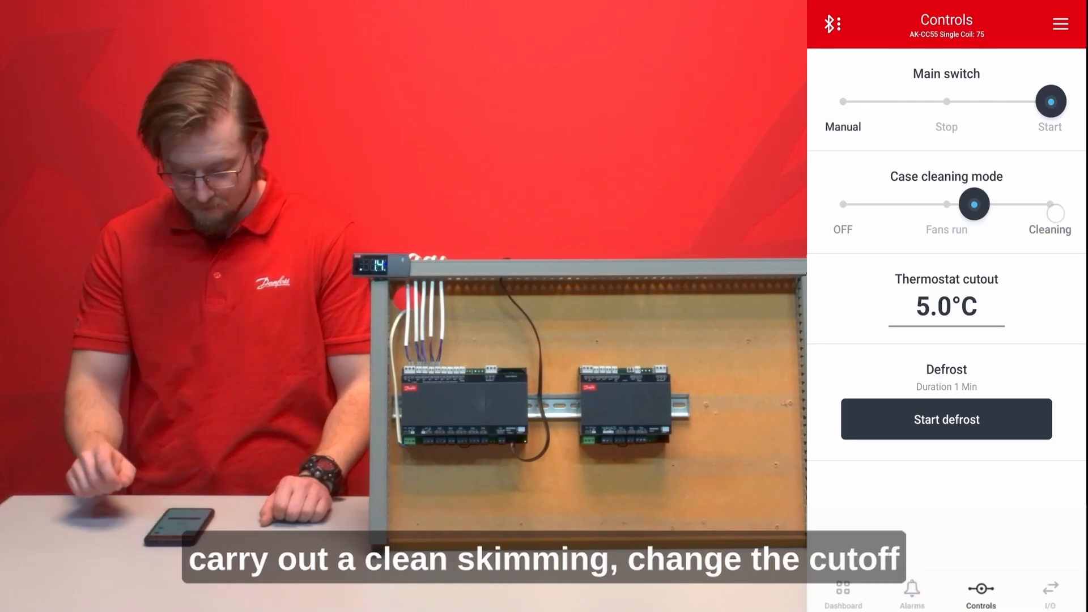
# Set the thermostat cutout to 1.0°C and start a manual defrost
pyautogui.click(1050, 203)
pyautogui.write('1')
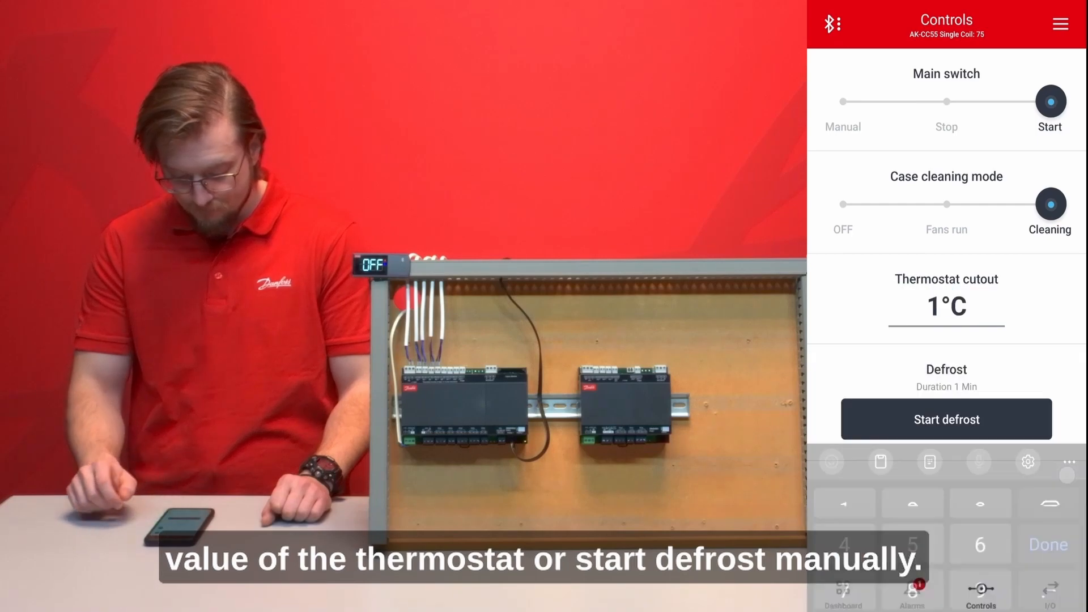
pyautogui.click(1047, 544)
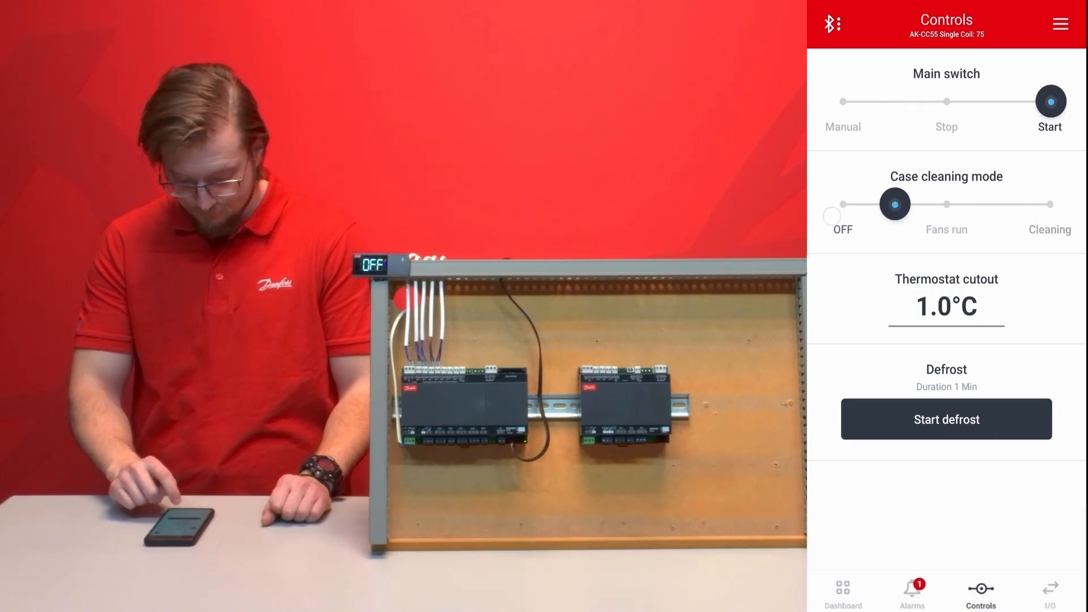
pyautogui.click(842, 203)
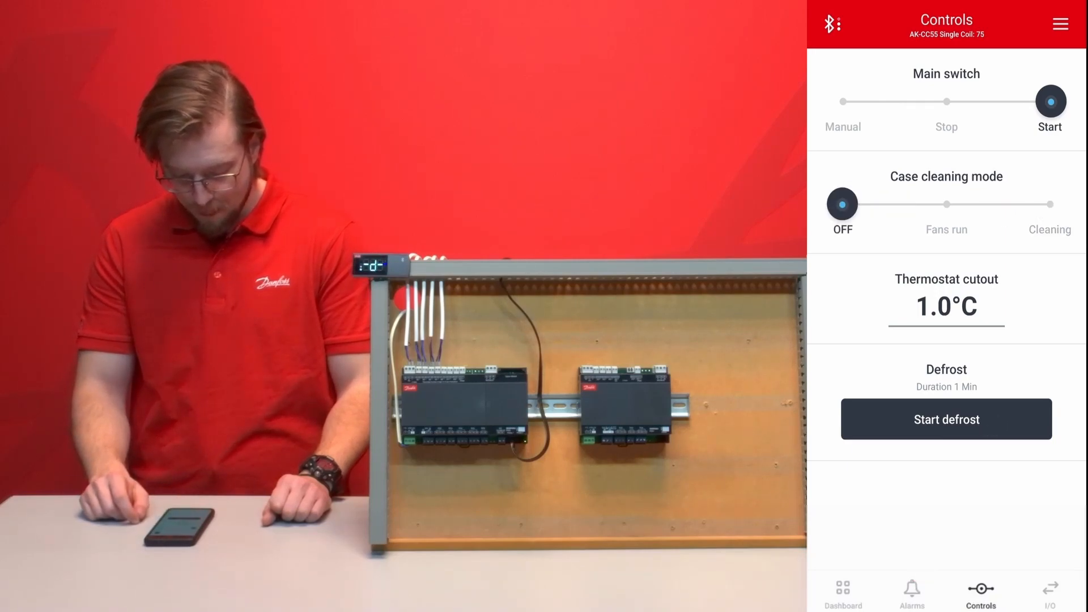
pyautogui.click(1049, 591)
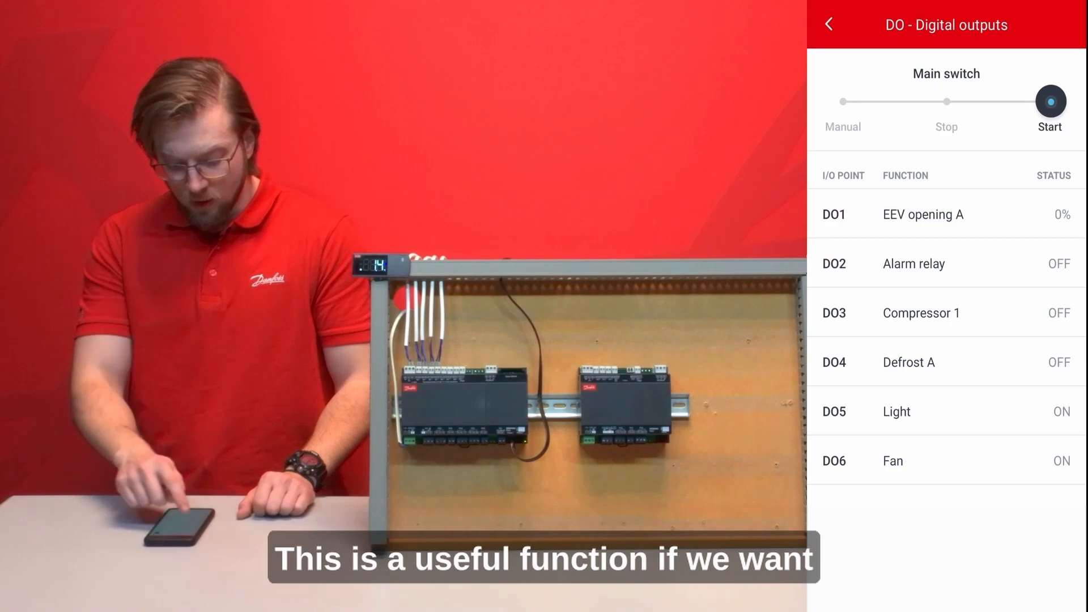
# Switch the digital outputs to manual, turn on Compressor 1, and return to the I/O overview
pyautogui.click(842, 101)
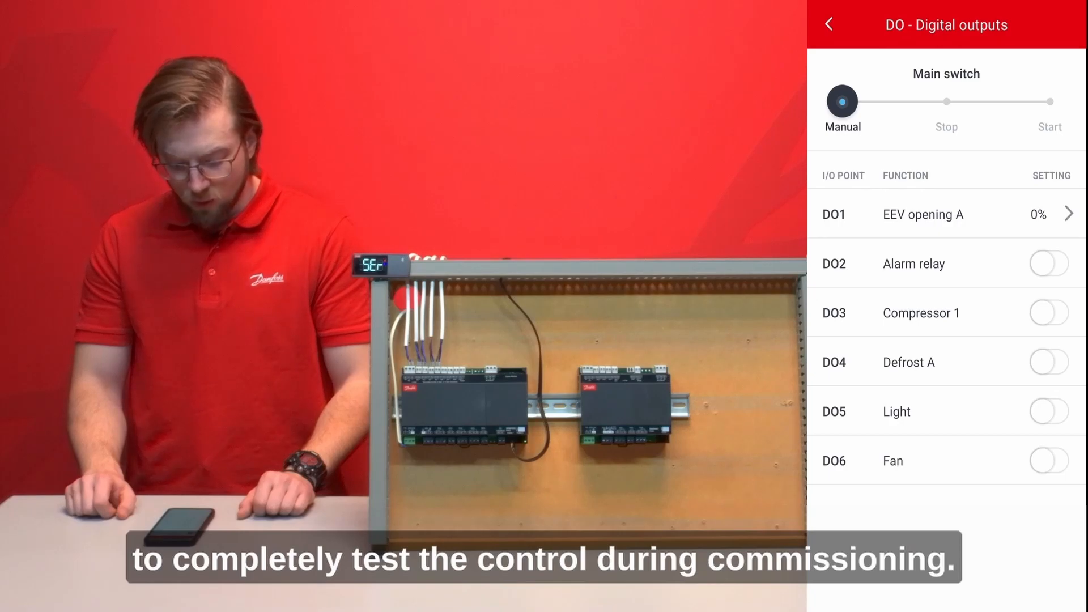
pyautogui.click(1048, 313)
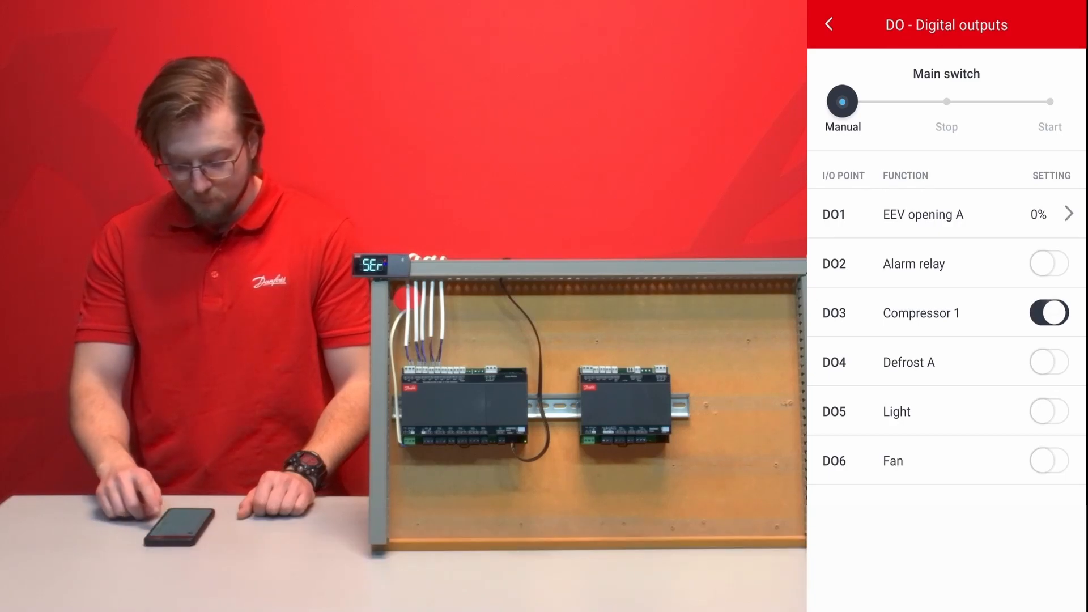
pyautogui.click(827, 24)
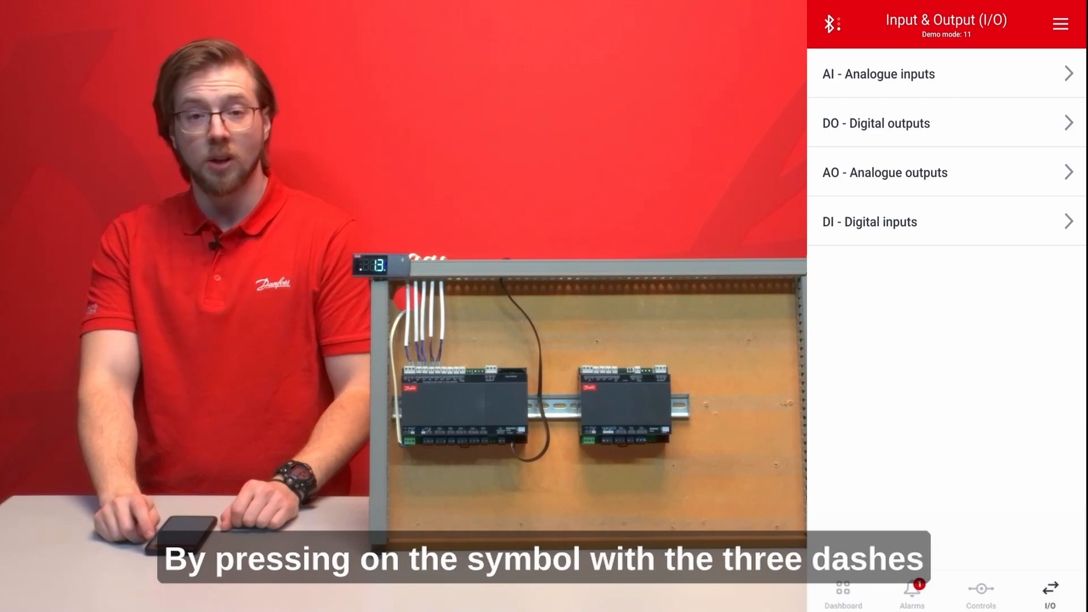
# Add S4 Frost protection to the temperature graph and set its interval to 24 hours
pyautogui.click(1061, 23)
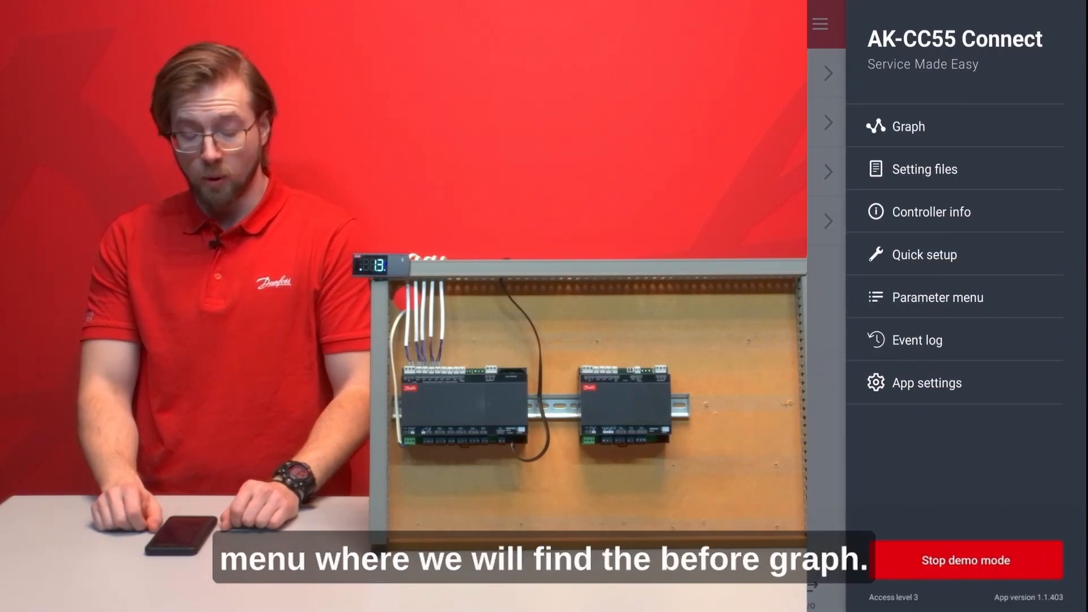
pyautogui.click(907, 126)
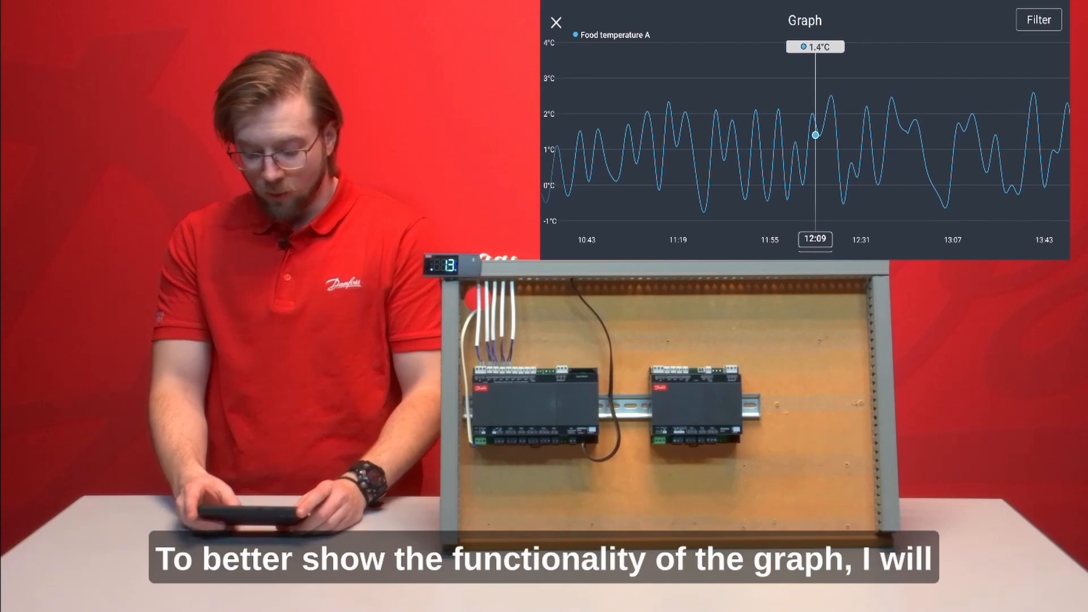
pyautogui.click(1040, 19)
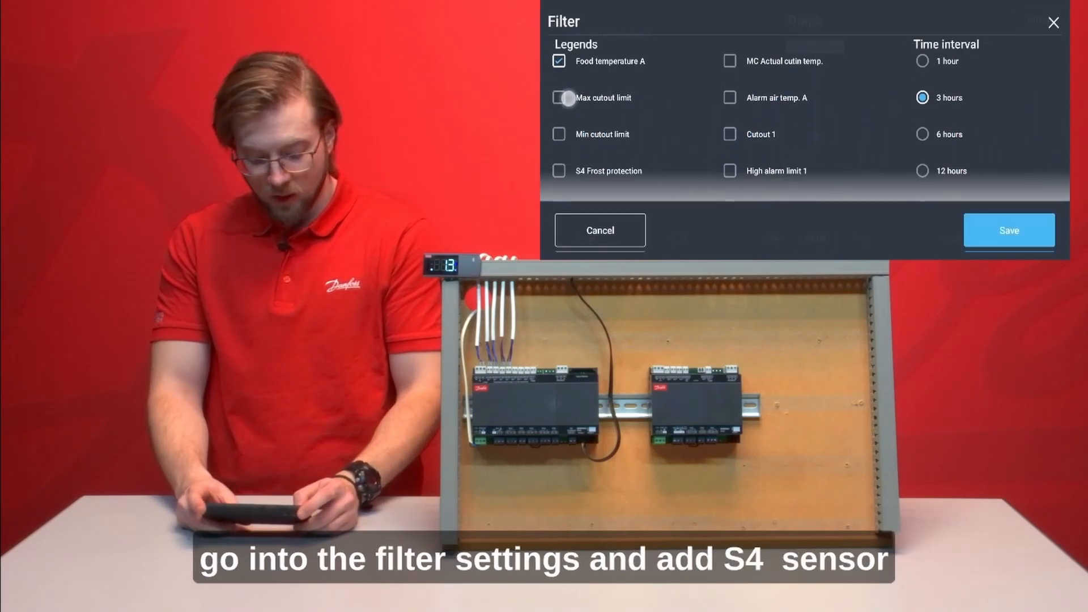
pyautogui.click(559, 171)
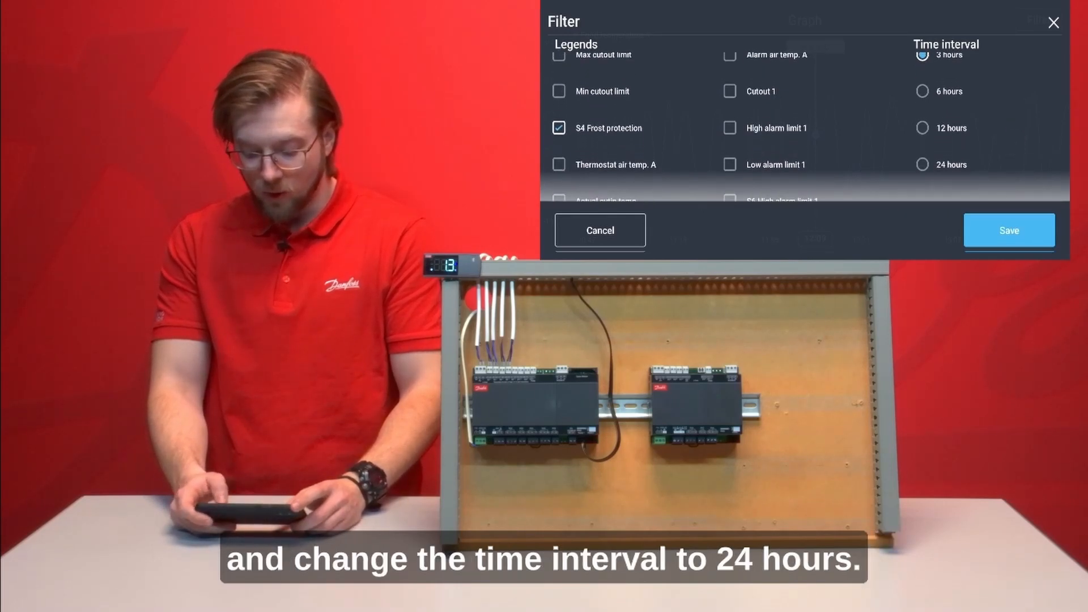
pyautogui.click(922, 165)
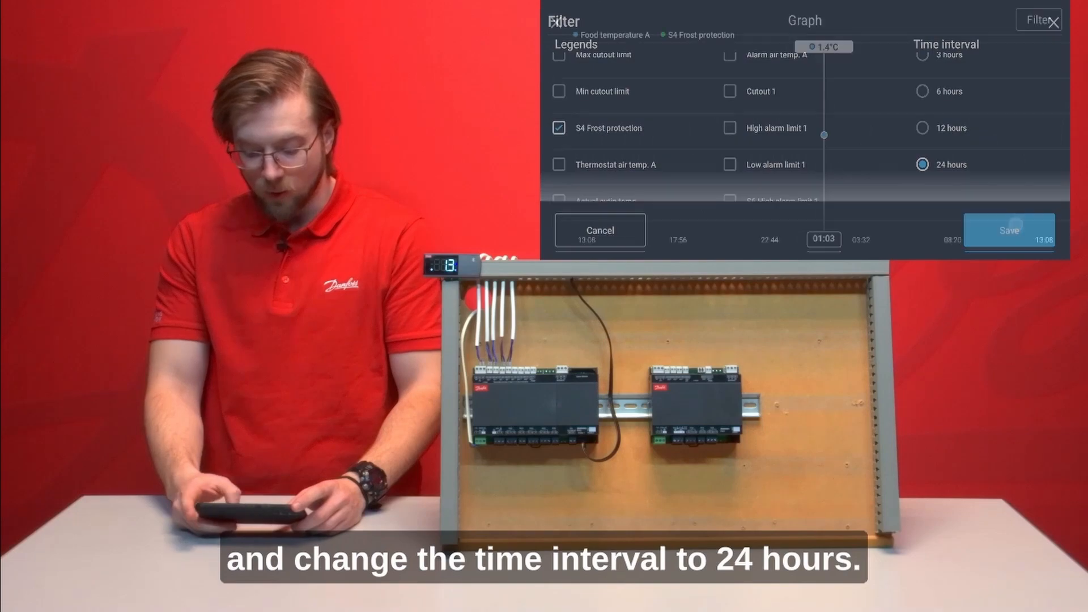
pyautogui.click(1009, 230)
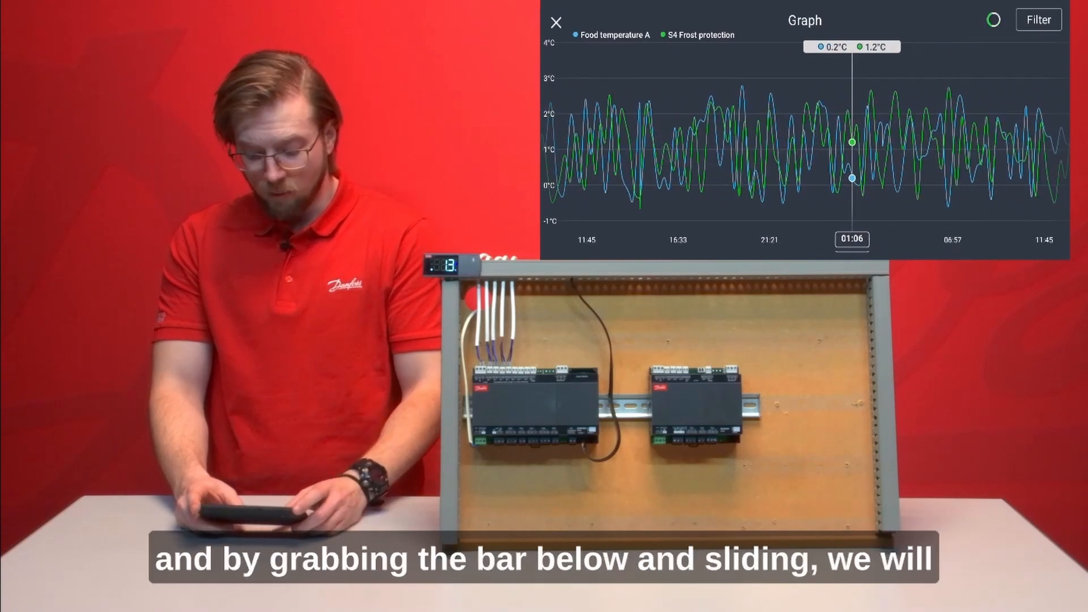
# Read graph values at a different time, then leave the graph for the main menu
pyautogui.moveTo(853, 240); pyautogui.dragTo(827, 239)
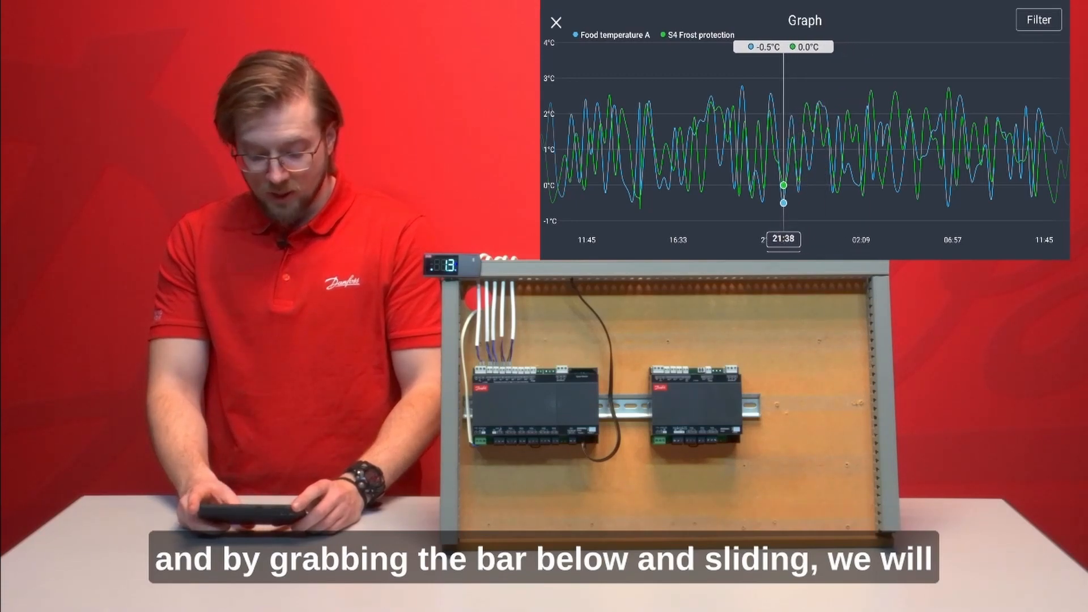
pyautogui.click(556, 22)
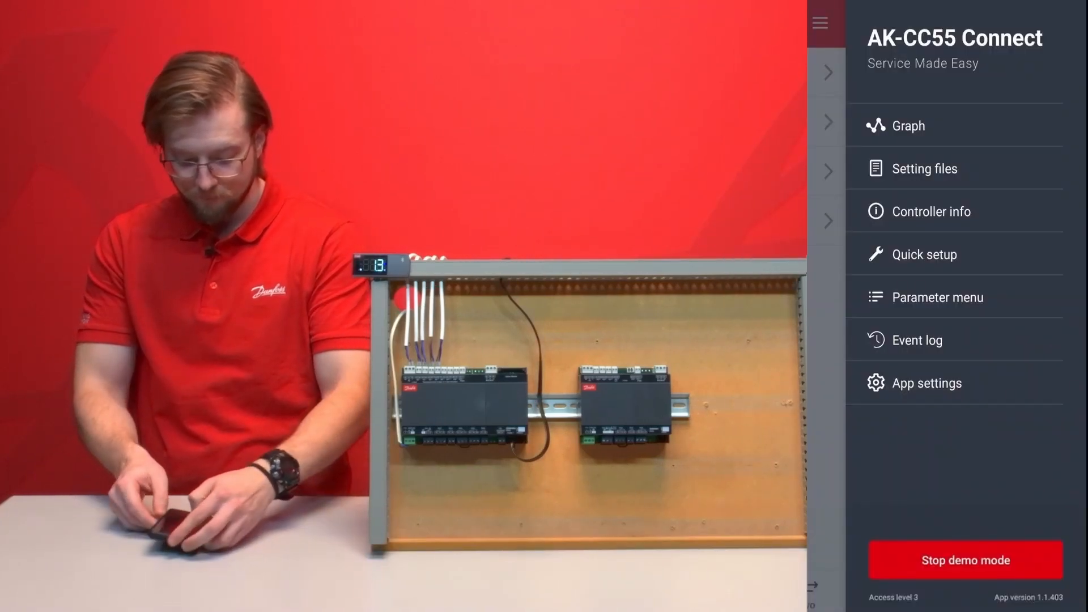
pyautogui.click(925, 169)
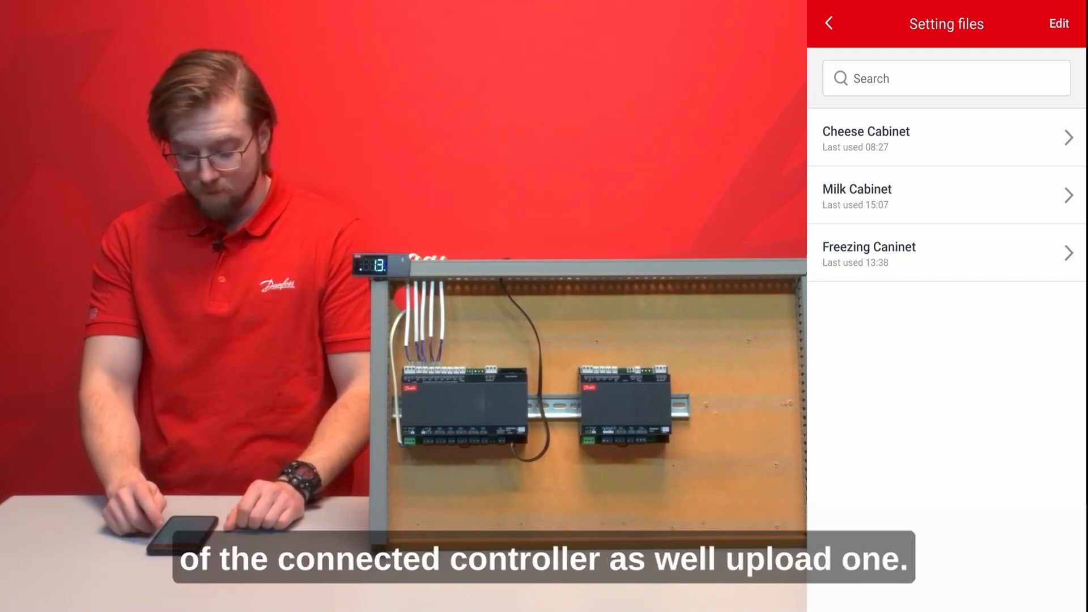
pyautogui.click(864, 138)
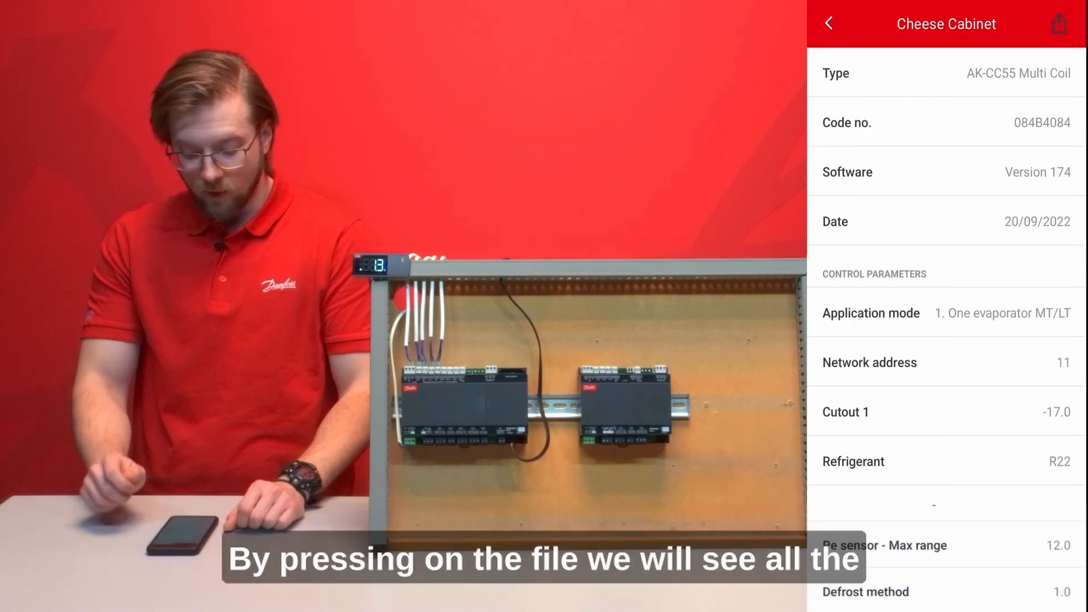
pyautogui.scroll(-3)
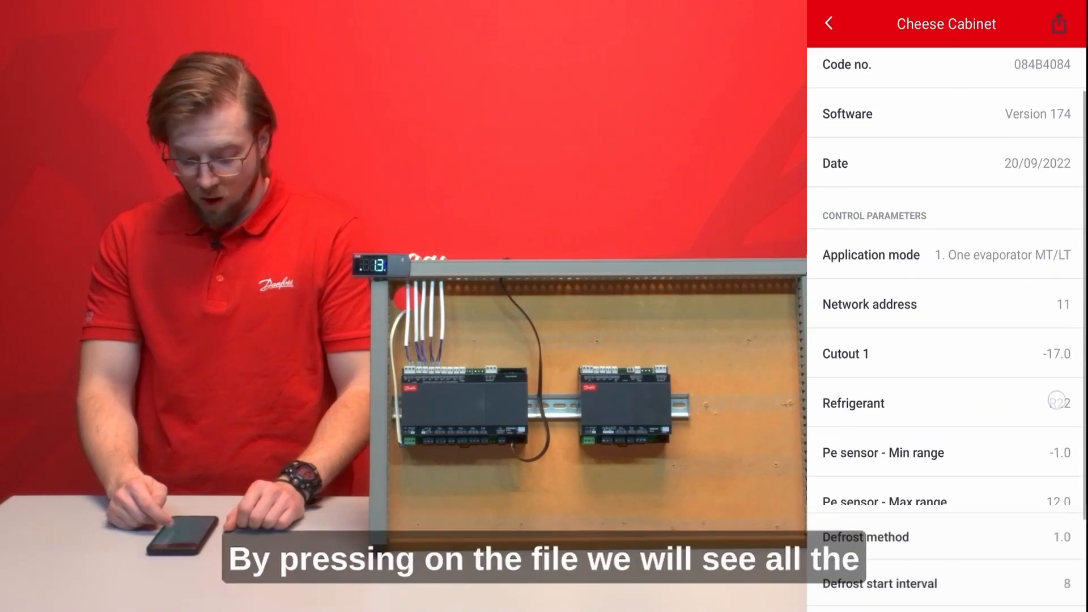
pyautogui.click(829, 23)
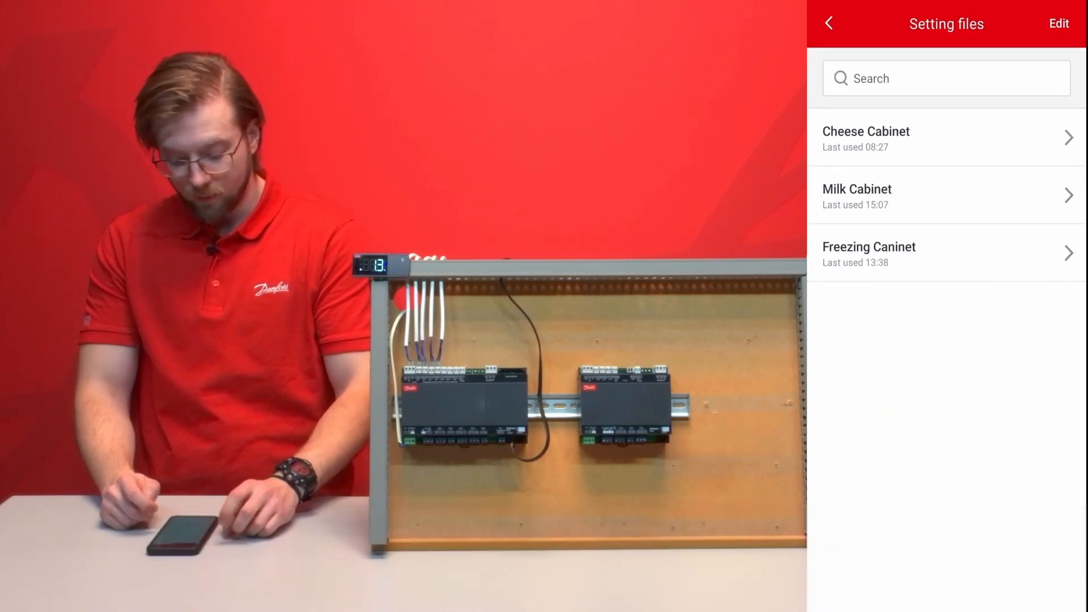
pyautogui.click(827, 23)
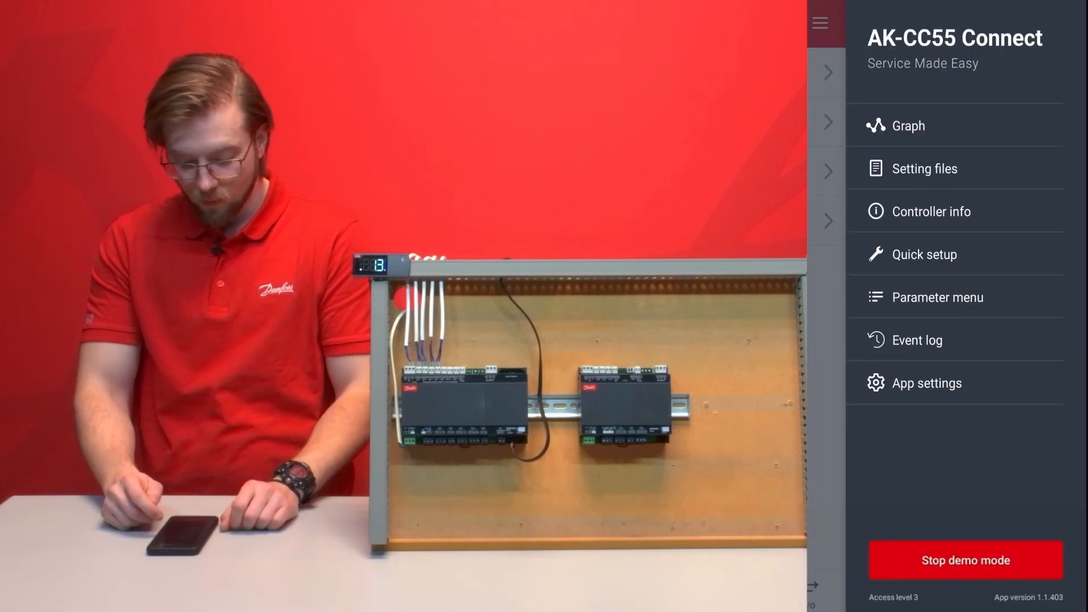
pyautogui.click(932, 210)
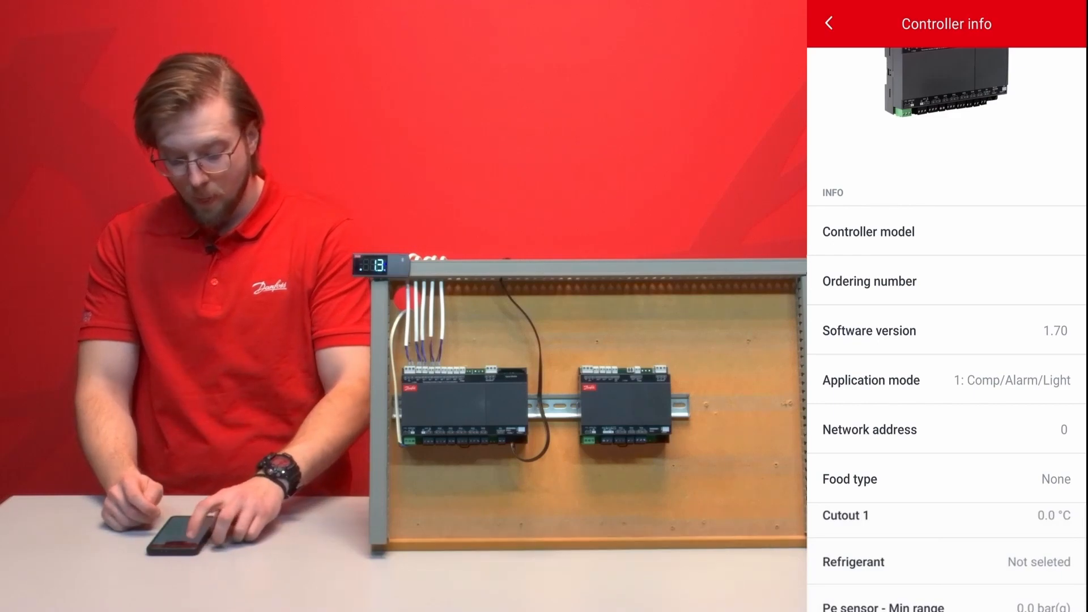
pyautogui.scroll(-3)
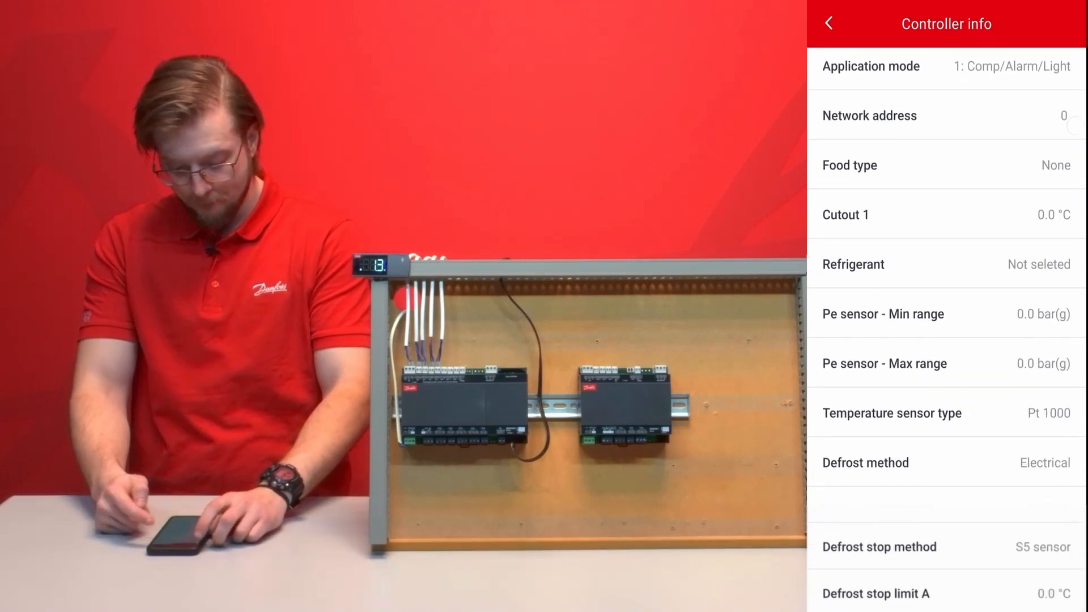
pyautogui.click(828, 23)
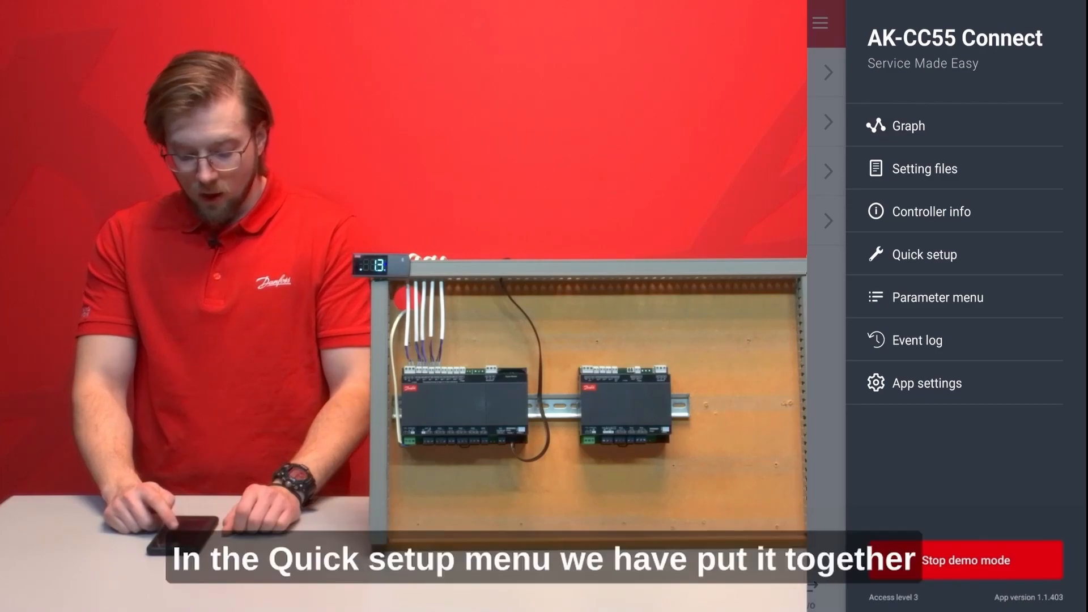
pyautogui.click(923, 254)
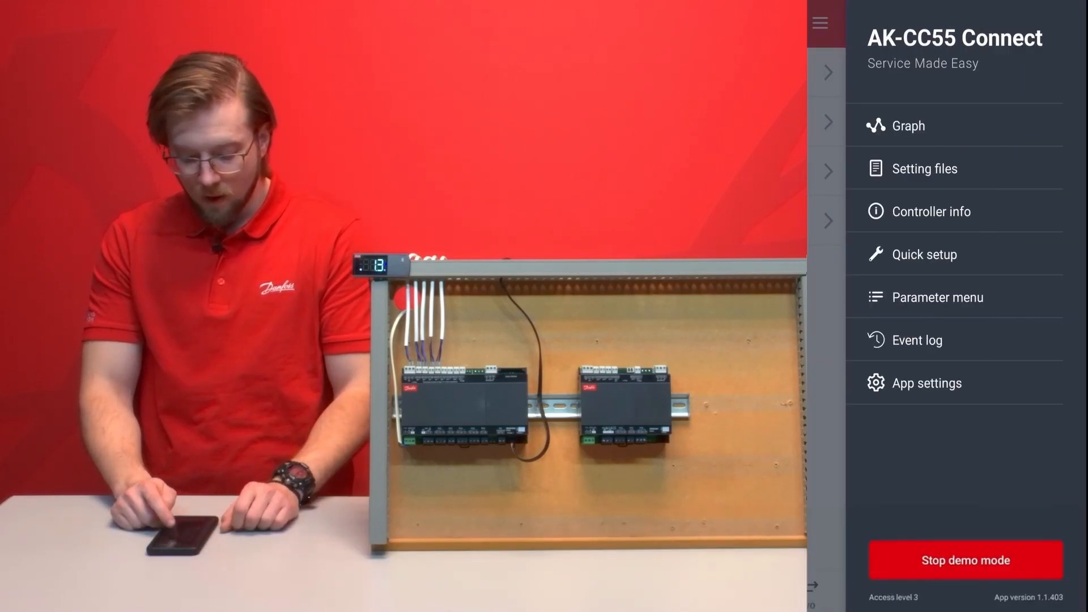
pyautogui.click(939, 297)
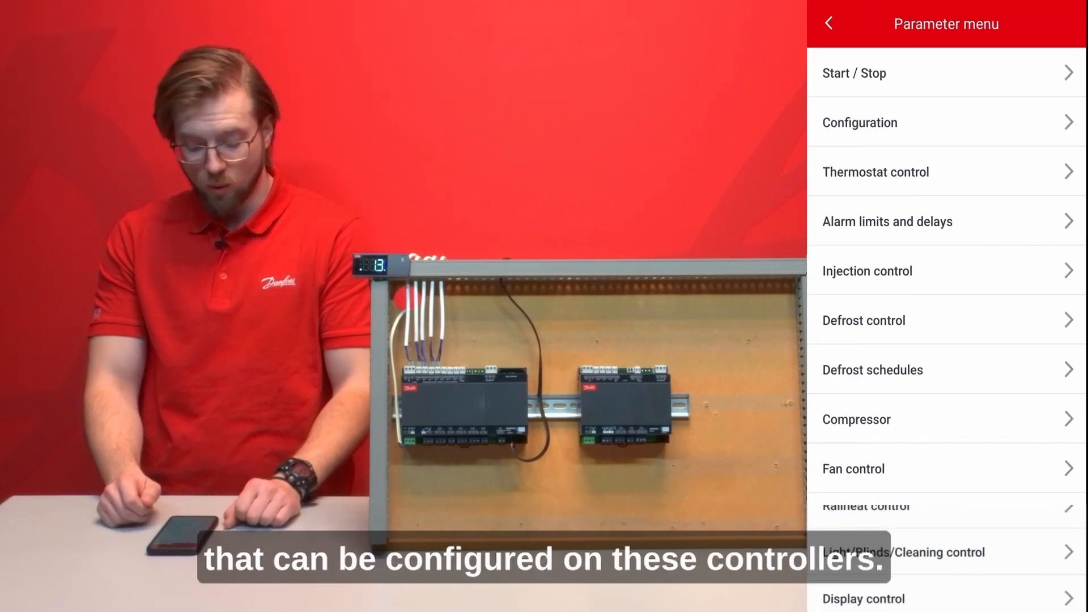
pyautogui.scroll(-3)
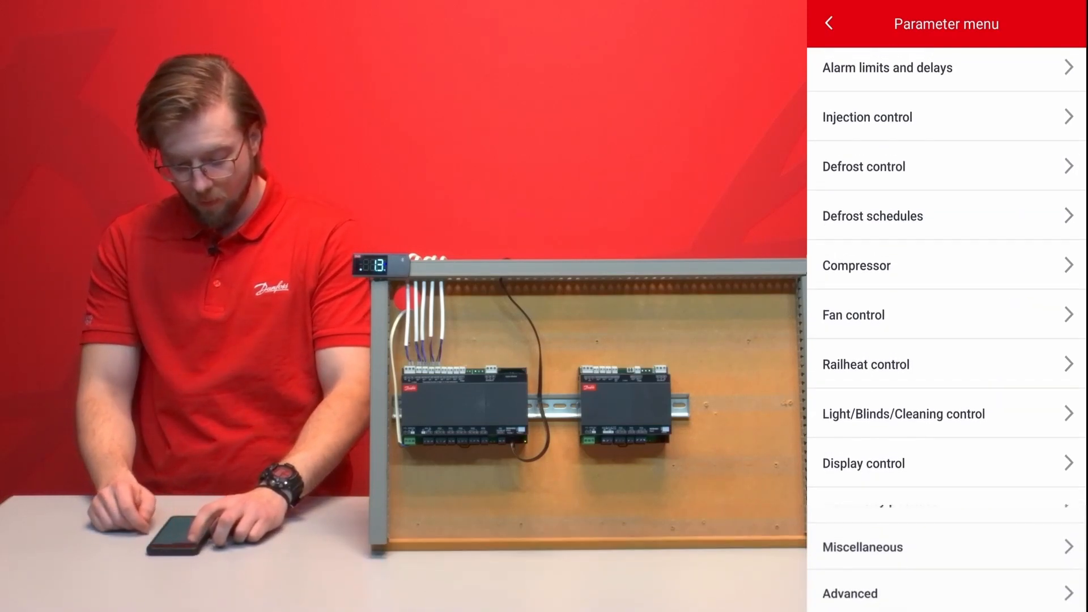
pyautogui.click(829, 23)
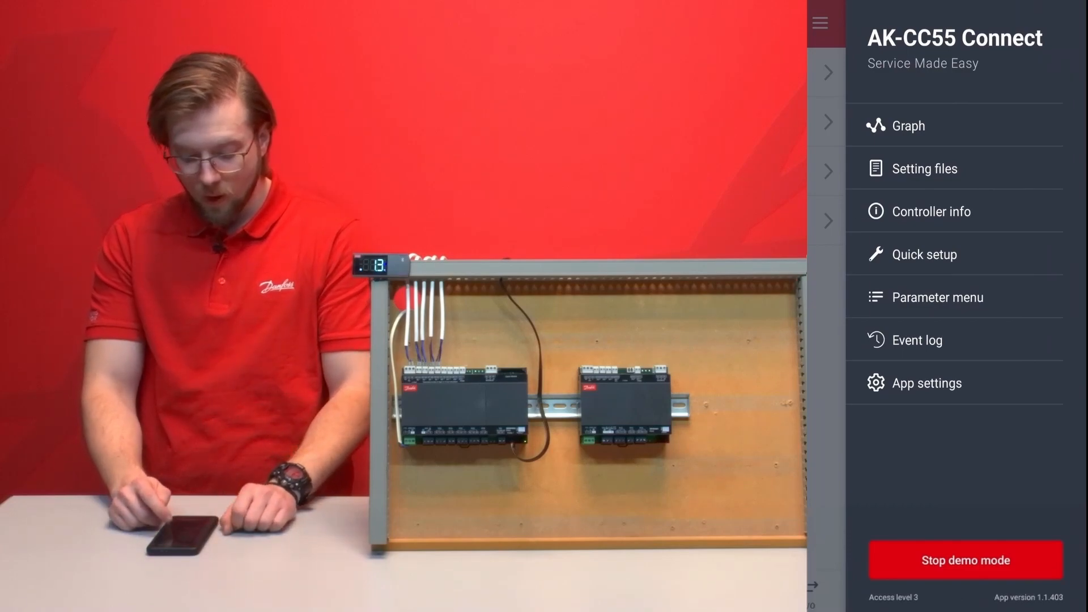
# Filter the event log to Power up events only and exit to the Dashboard
pyautogui.click(917, 340)
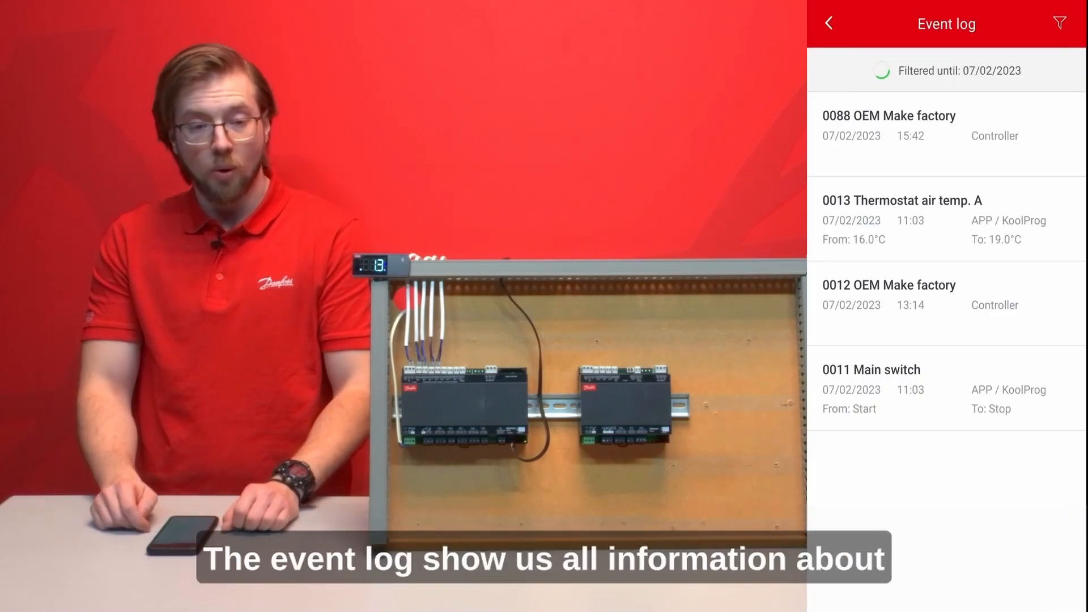
pyautogui.scroll(-3)
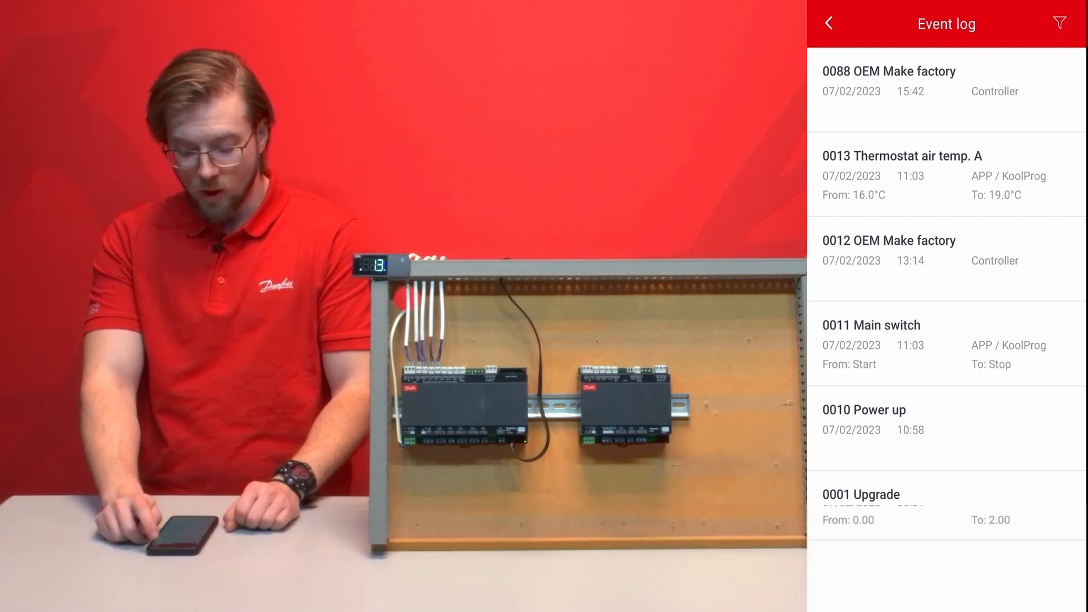
pyautogui.click(1059, 22)
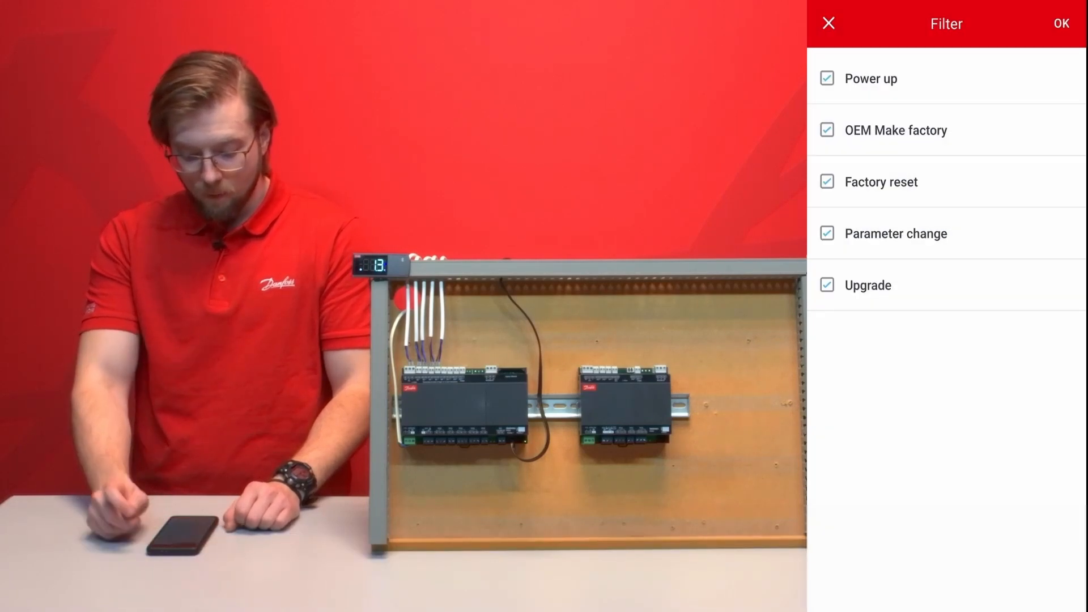
pyautogui.click(826, 286)
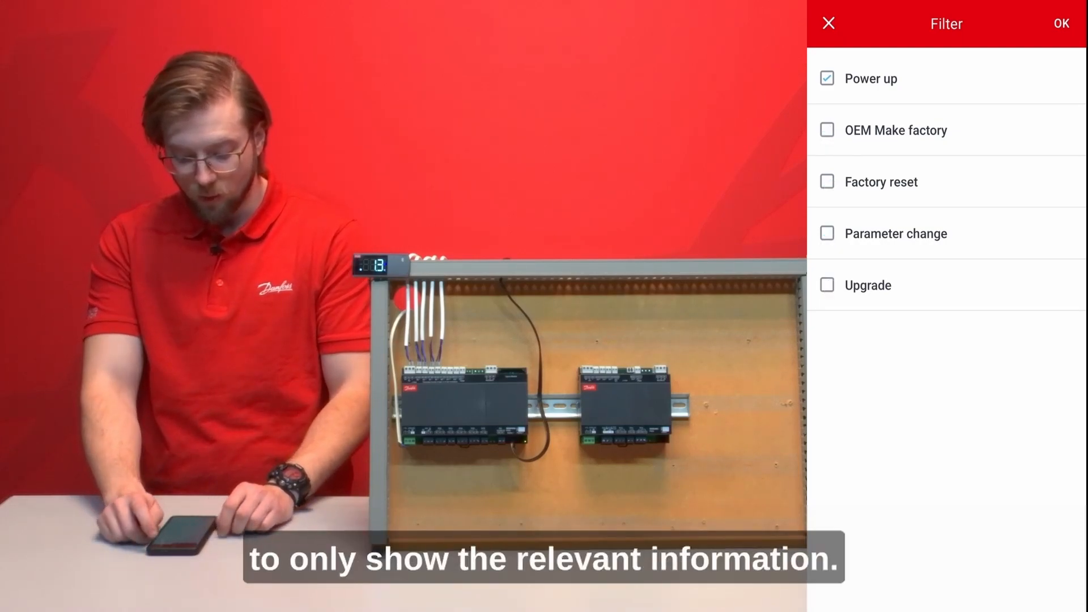
pyautogui.click(1061, 23)
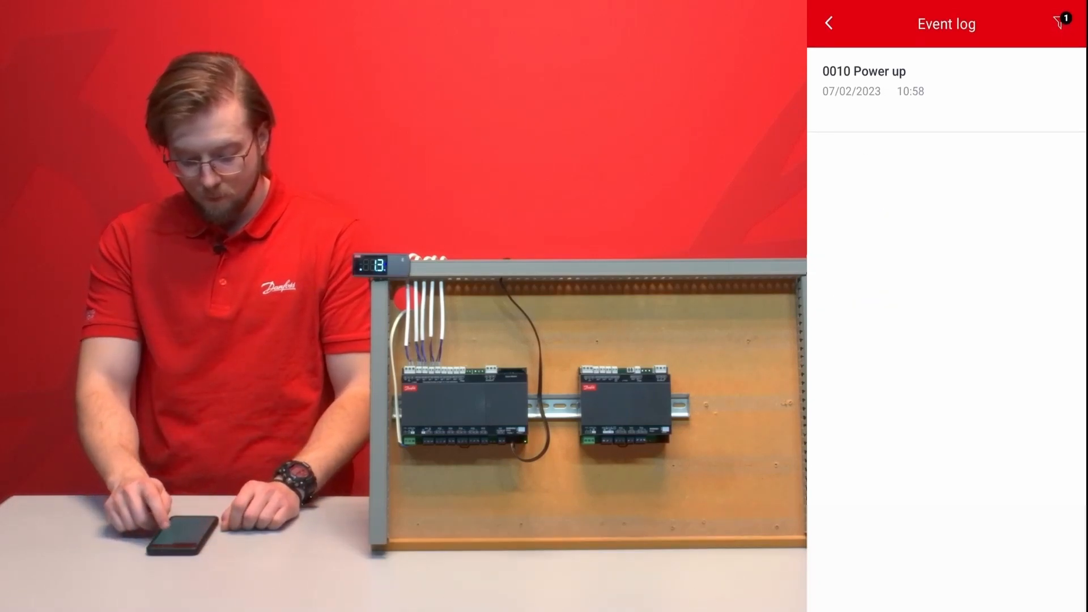
pyautogui.click(829, 22)
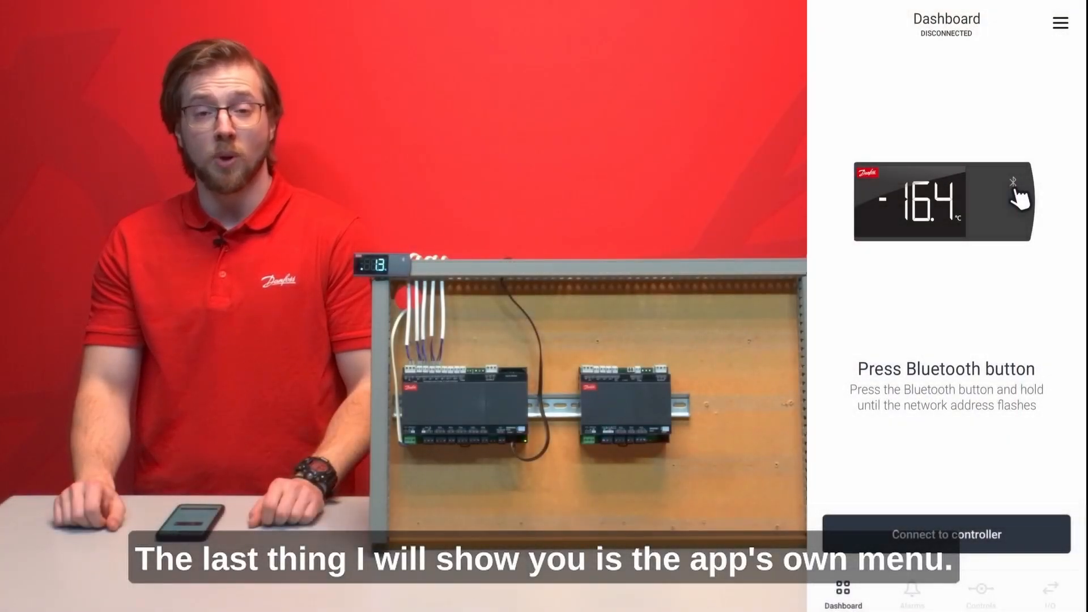
# In App settings, switch the temperature unit to Fahrenheit and start demo mode
pyautogui.click(1060, 22)
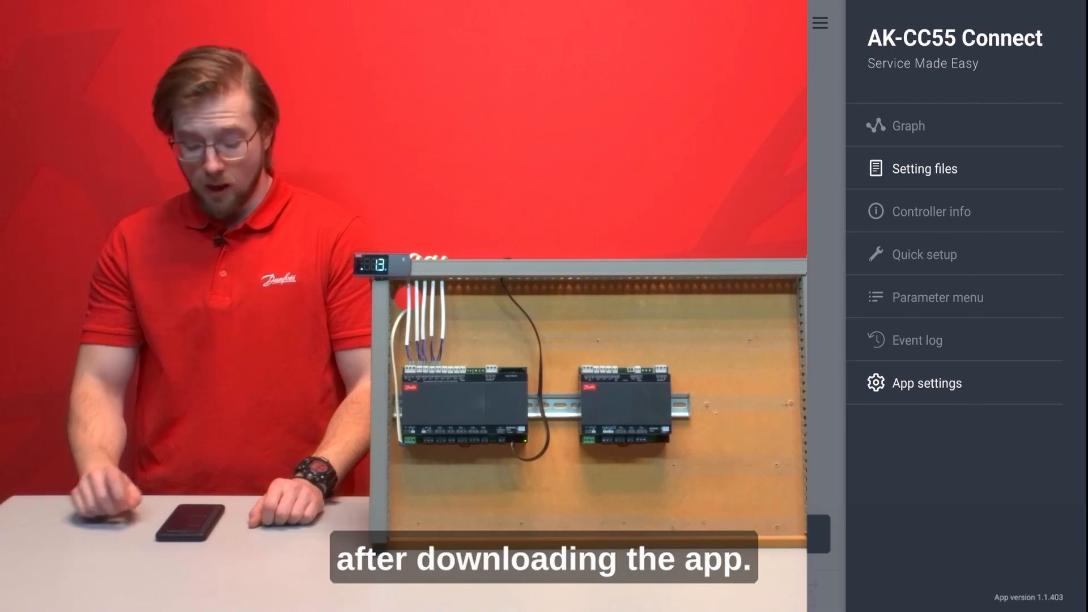
pyautogui.click(926, 382)
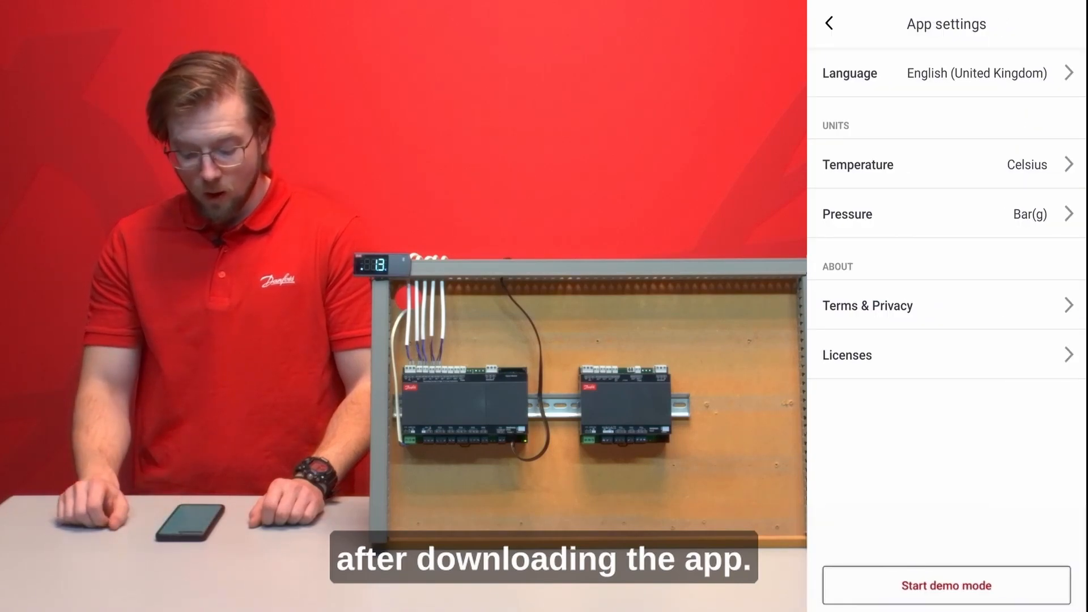
pyautogui.click(945, 73)
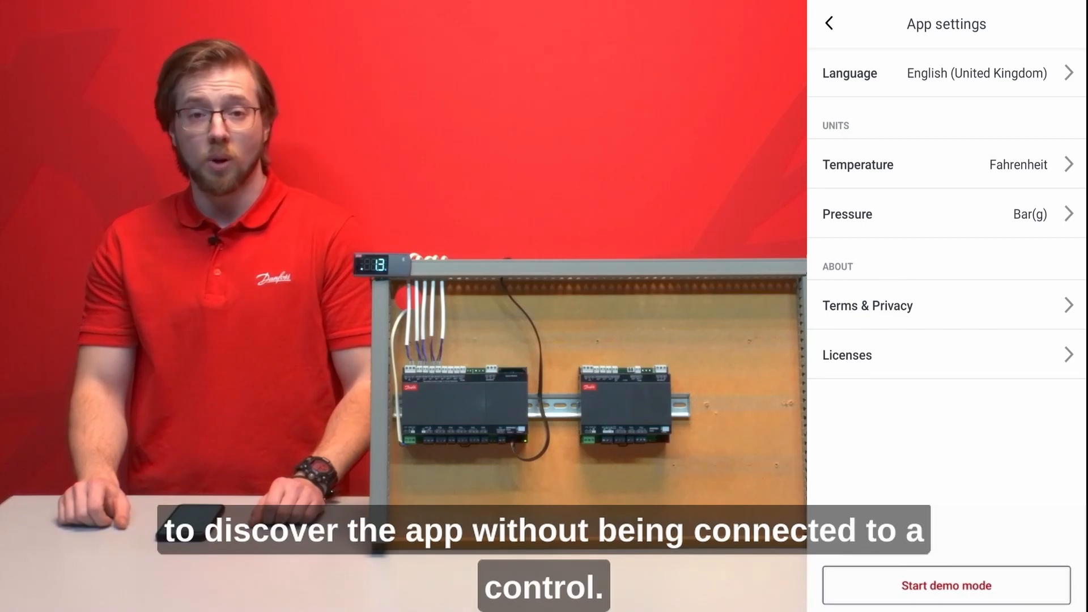
pyautogui.click(945, 585)
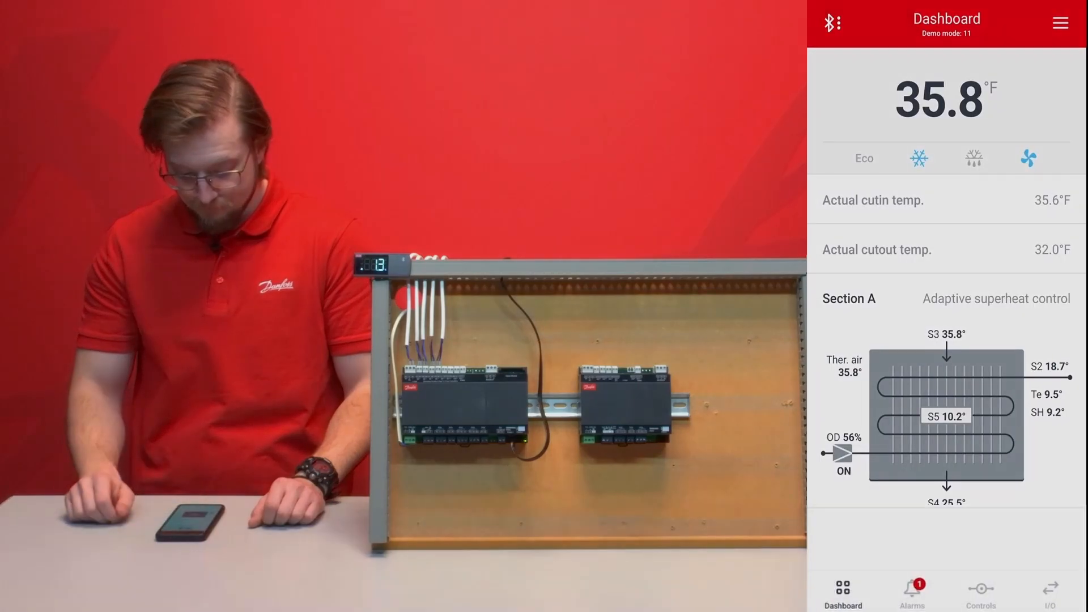